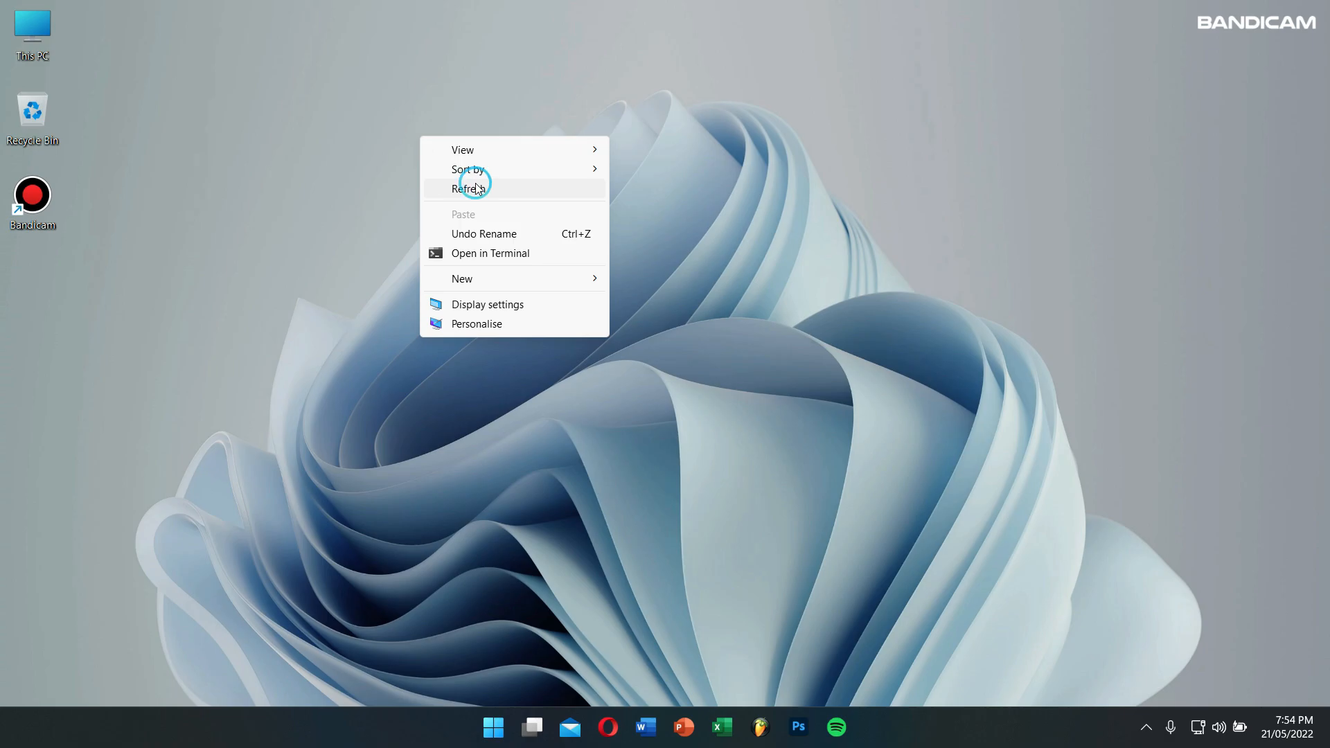
# Step: Refresh the desktop and bring up WO Mic Client's connection options for the phone link
pyautogui.click(471, 188)
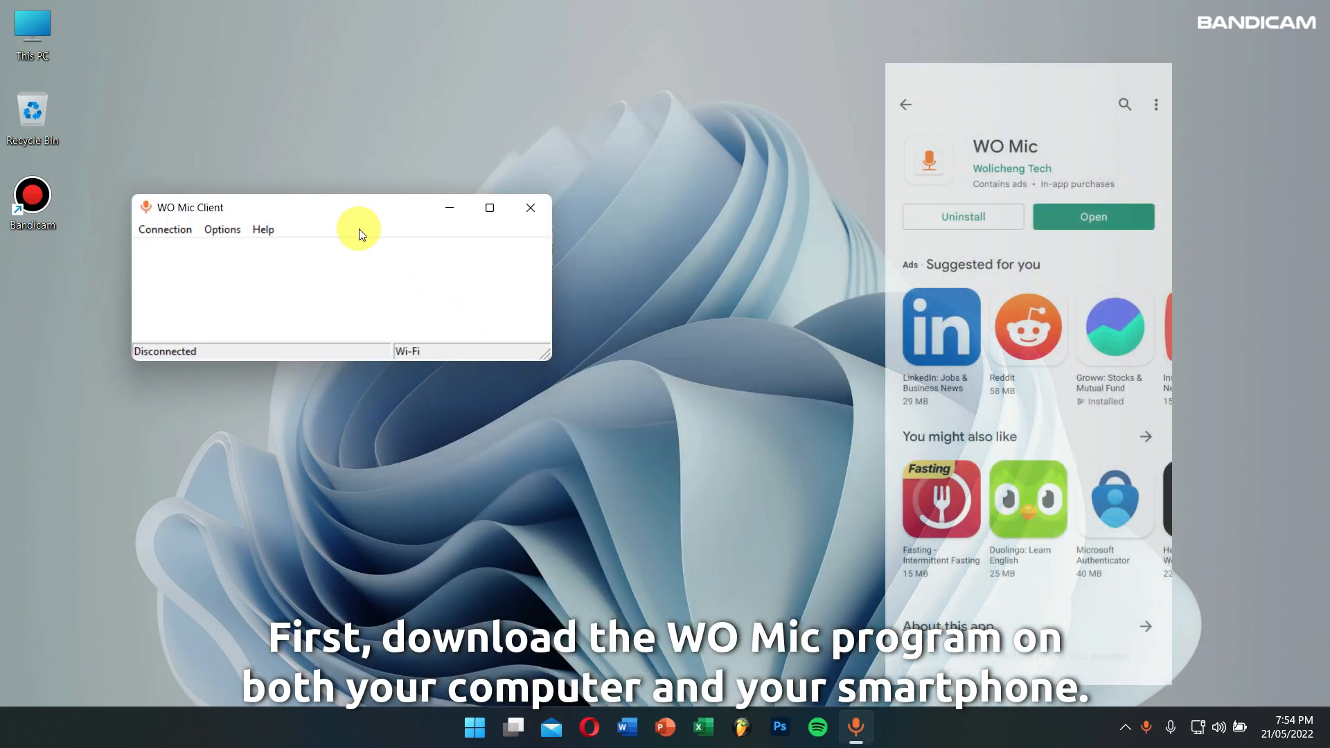
pyautogui.click(164, 229)
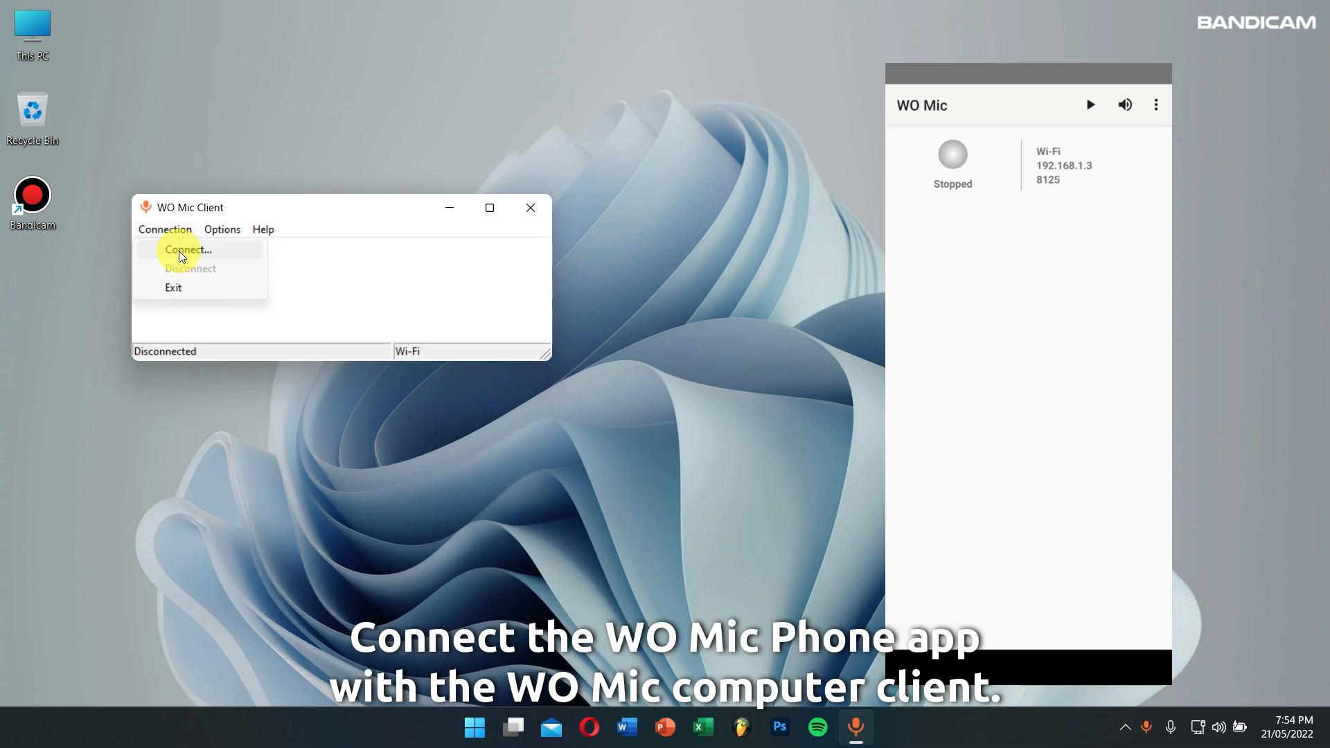
pyautogui.moveTo(261, 260)
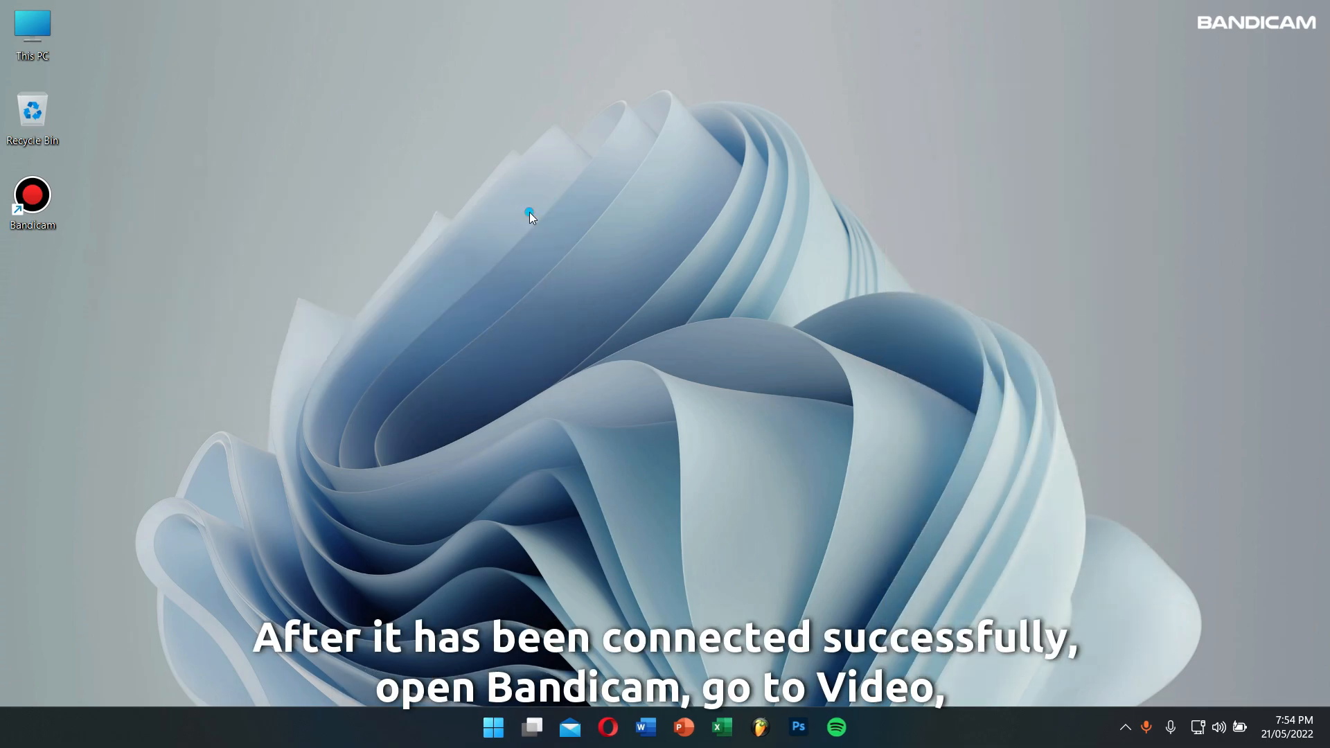
# Step: Start Bandicam from its desktop shortcut
pyautogui.click(33, 197)
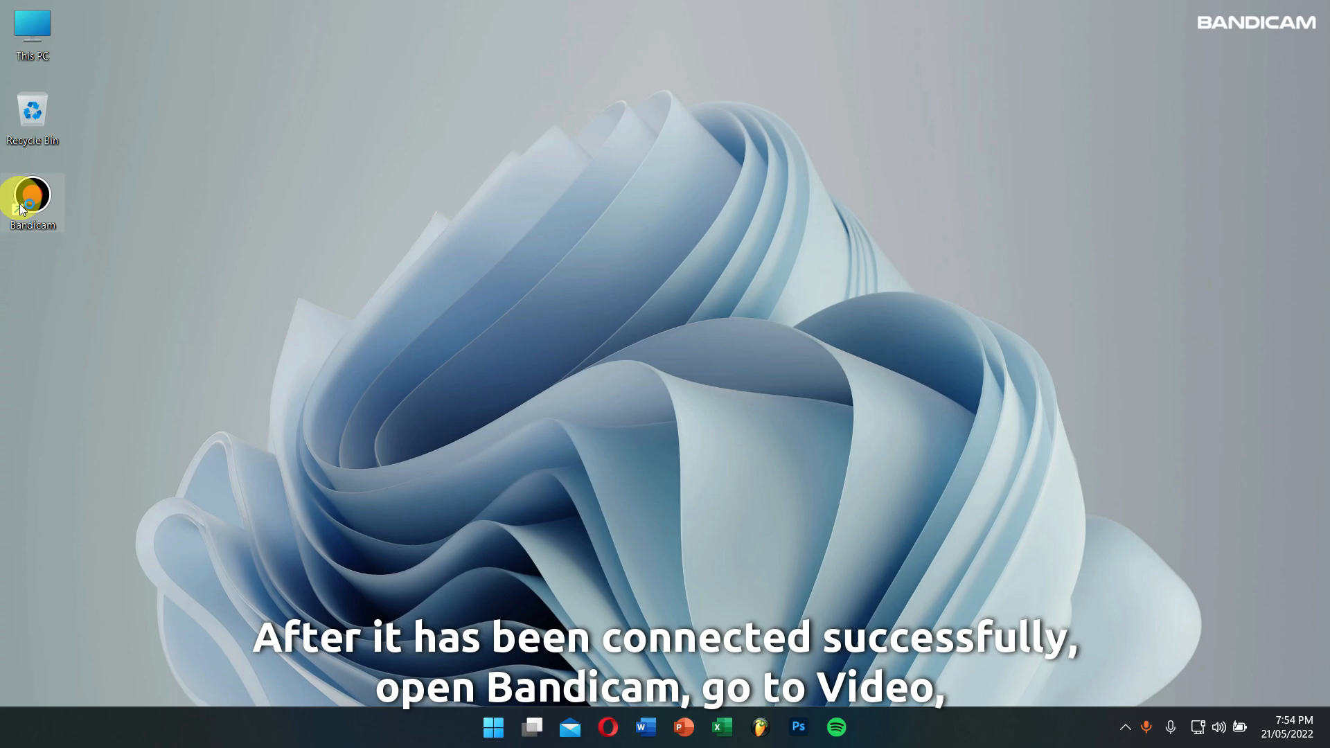
pyautogui.doubleClick(32, 196)
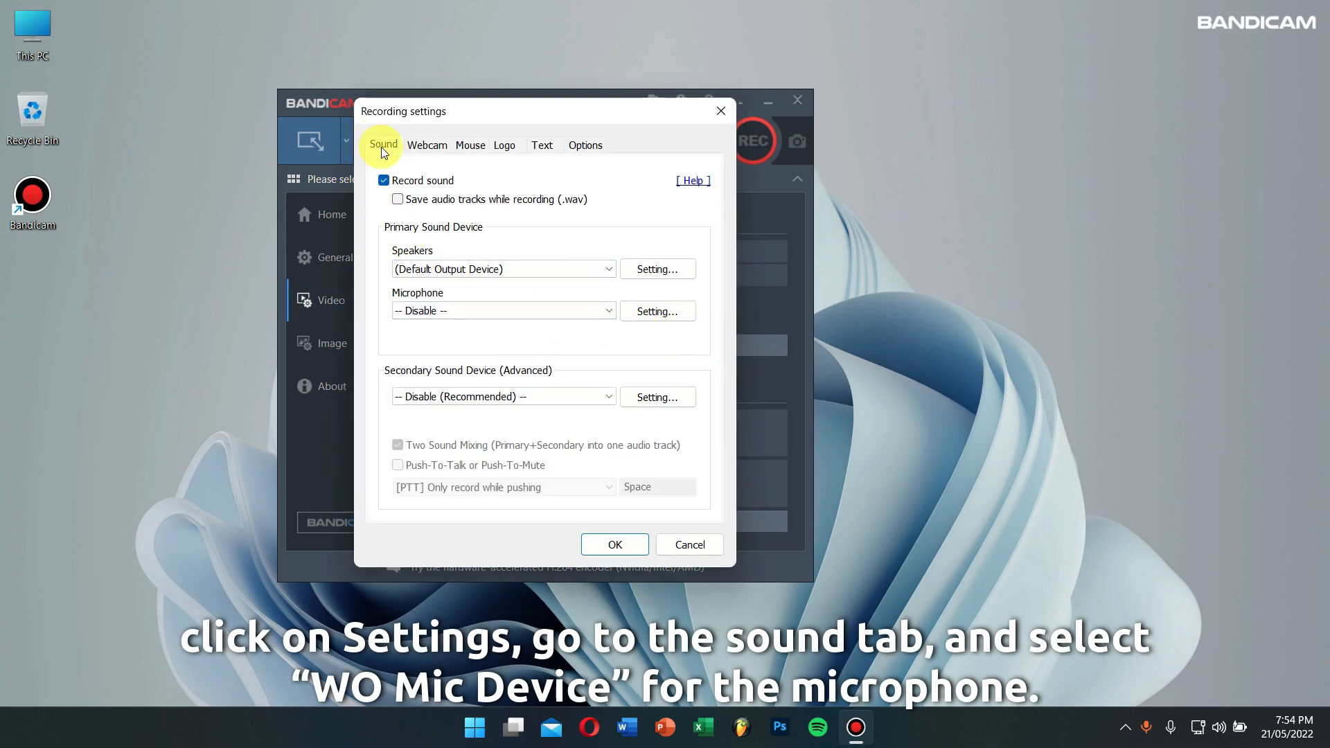
pyautogui.moveTo(450, 262)
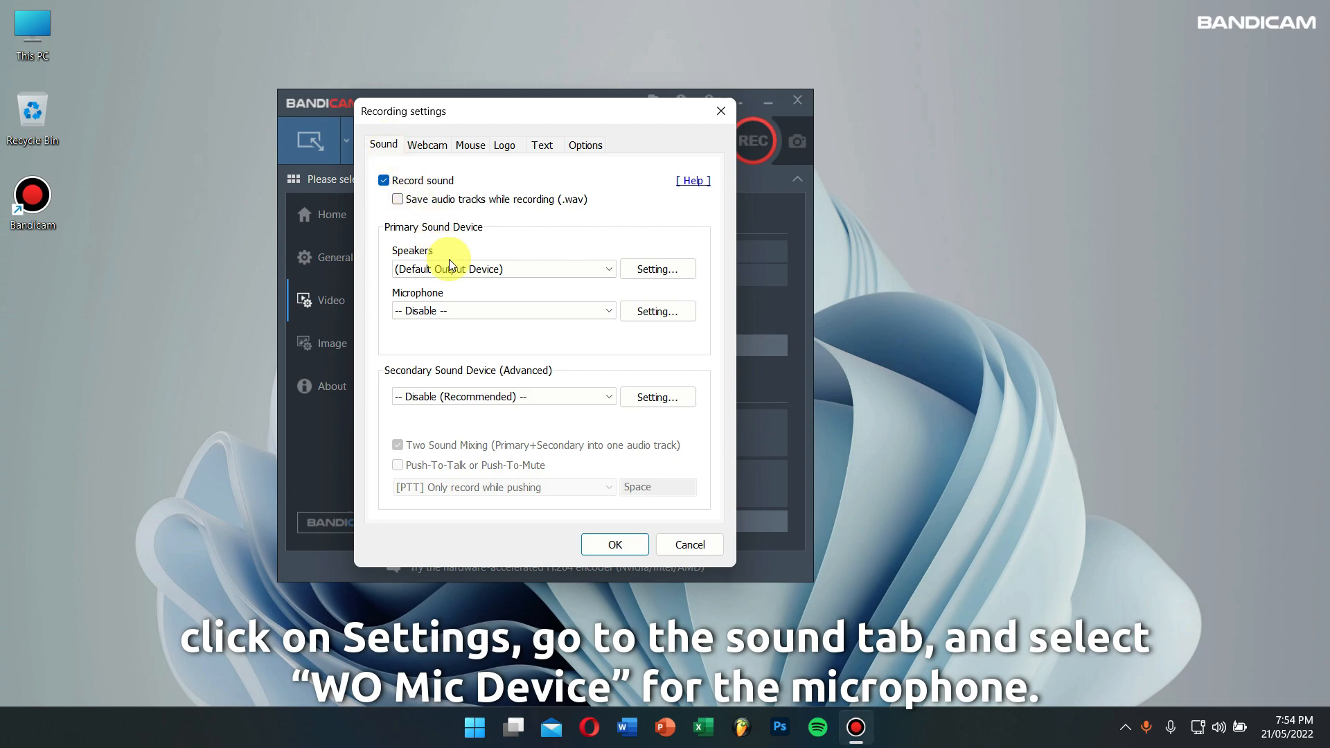
# Step: Choose Microphone (WO Mic Device) in the Sound settings, then cancel out of the dialog
pyautogui.click(503, 311)
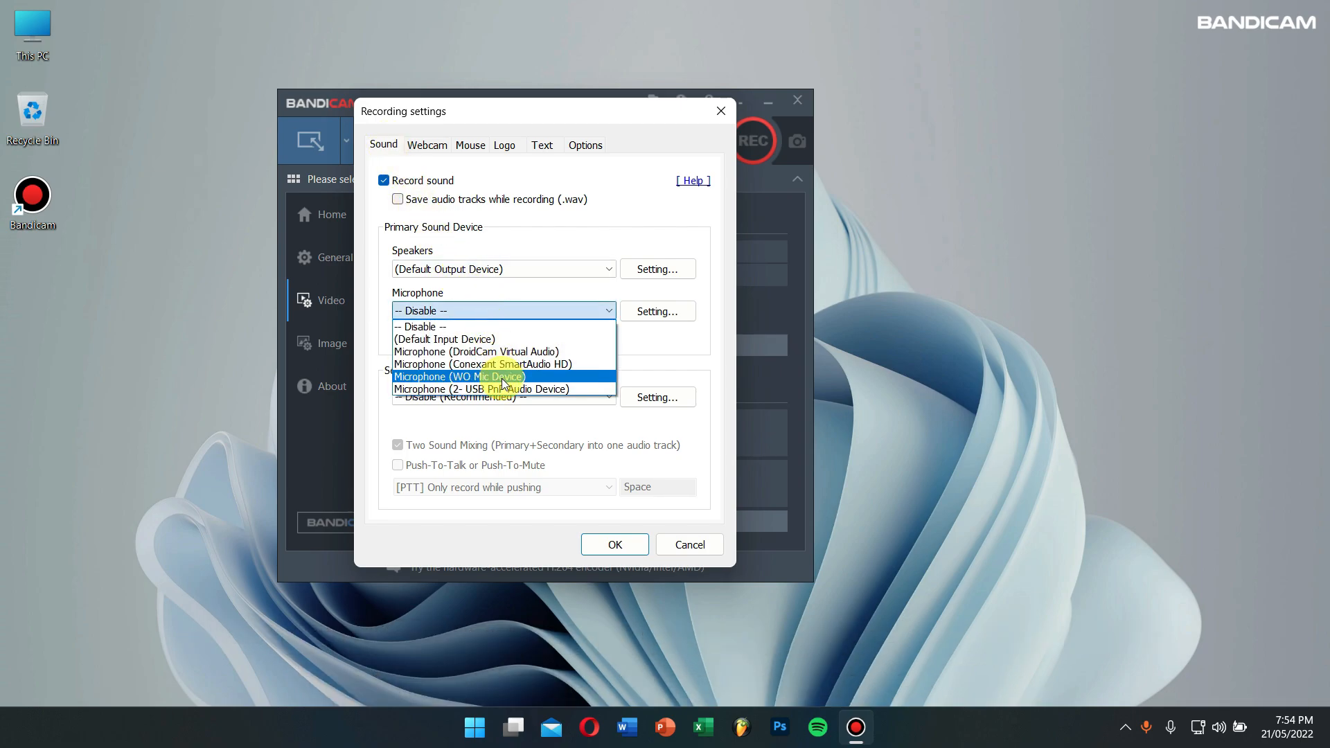
pyautogui.click(459, 375)
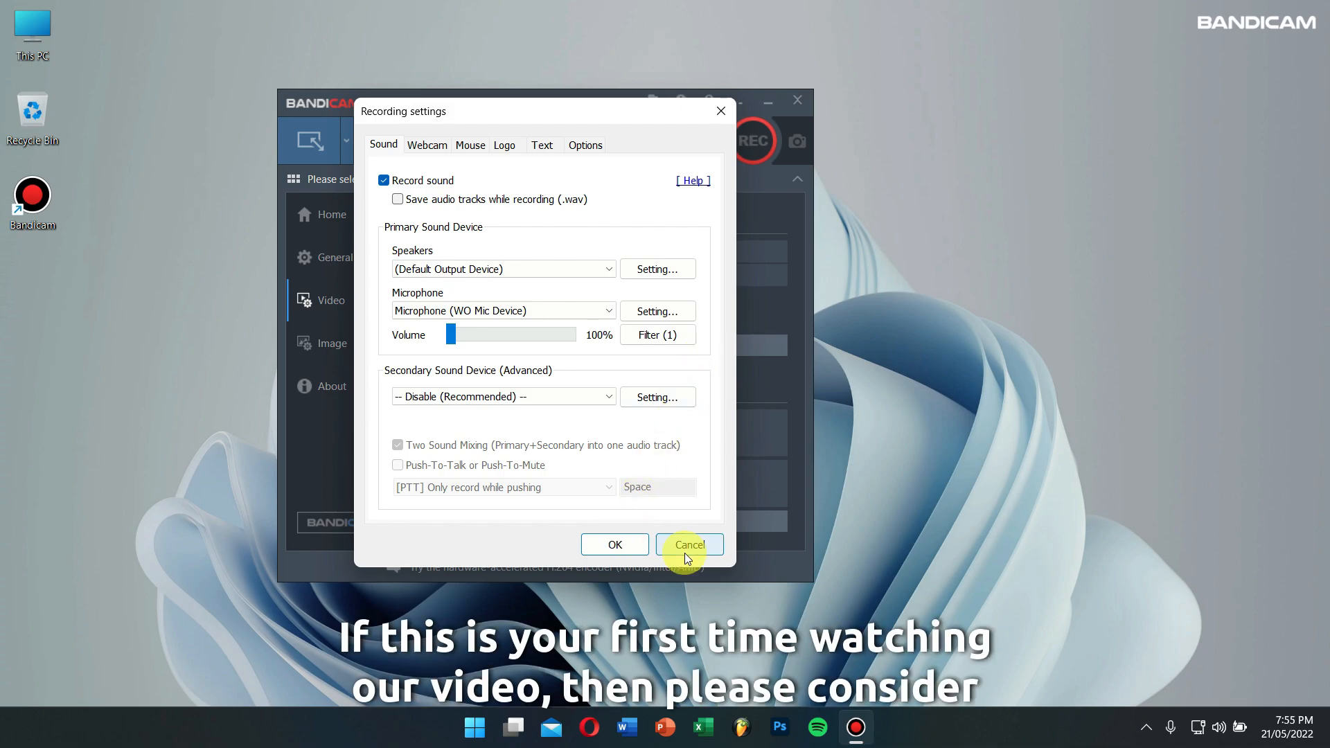
pyautogui.click(689, 544)
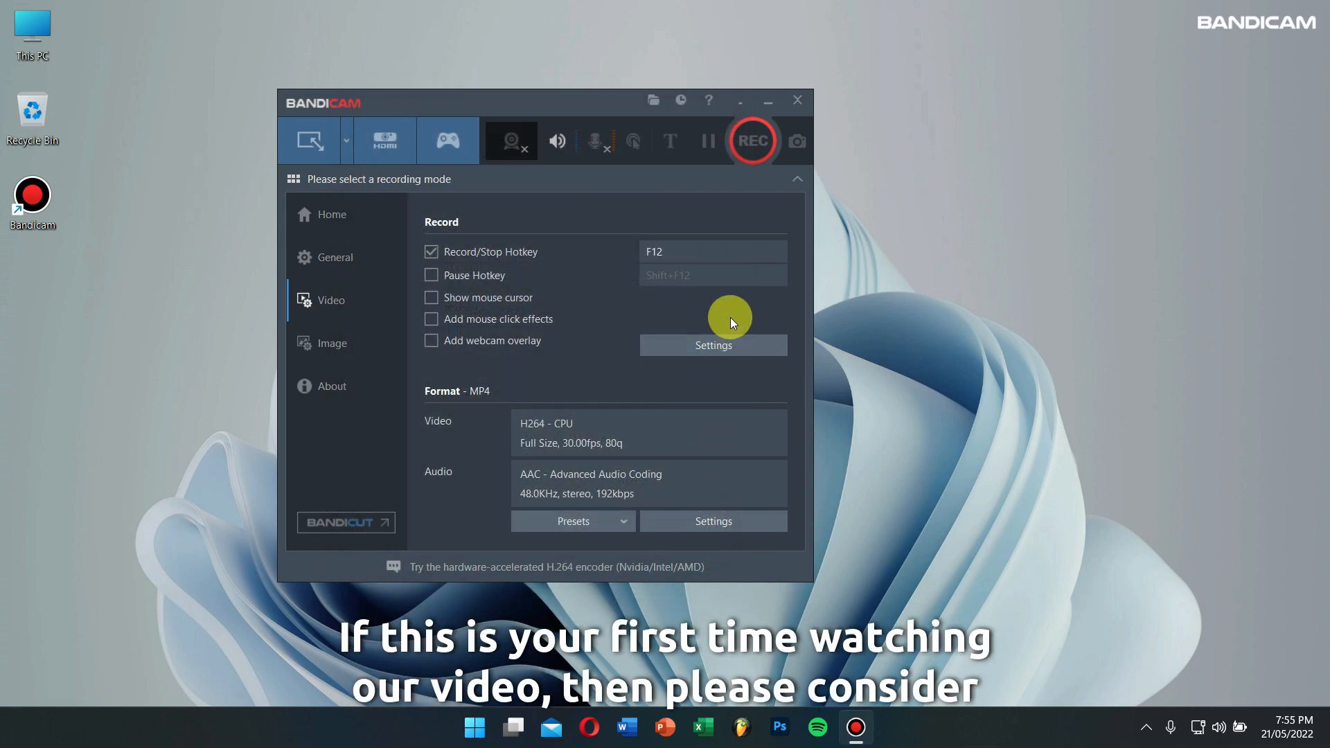
pyautogui.moveTo(794, 99)
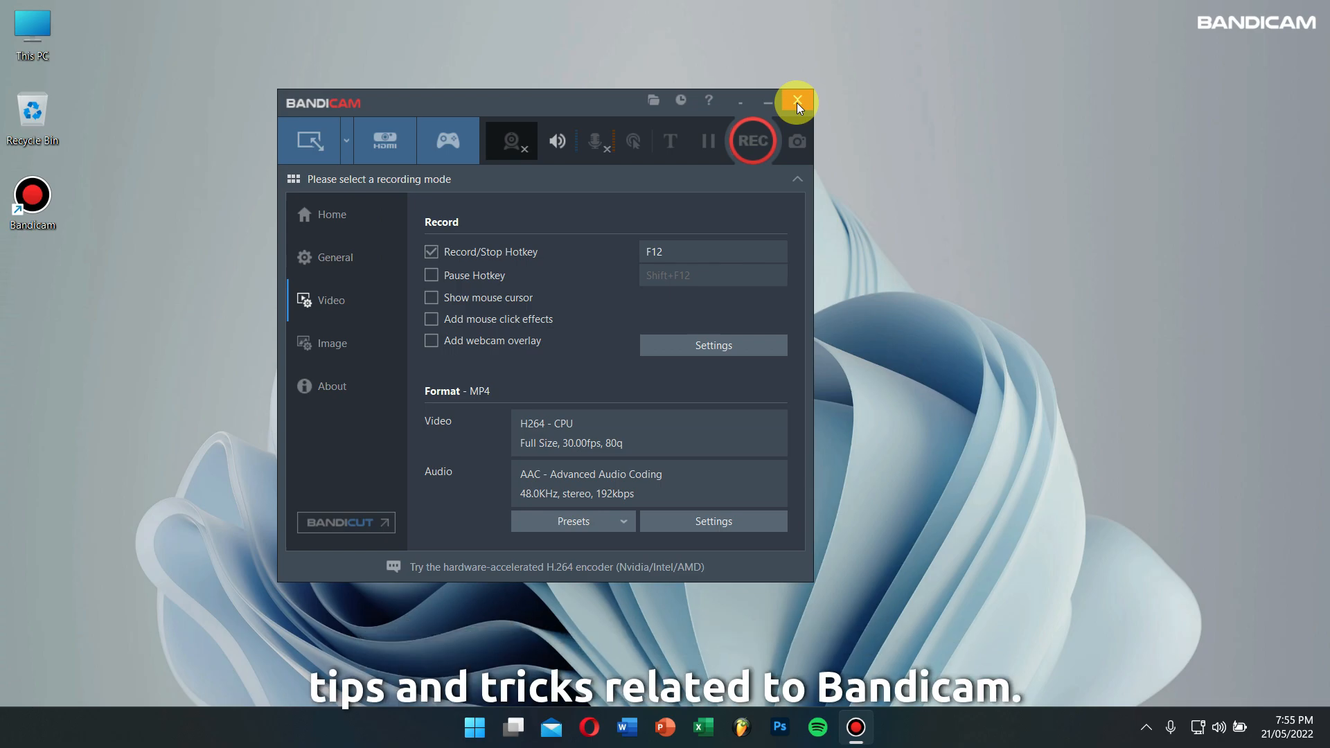
pyautogui.moveTo(669, 109)
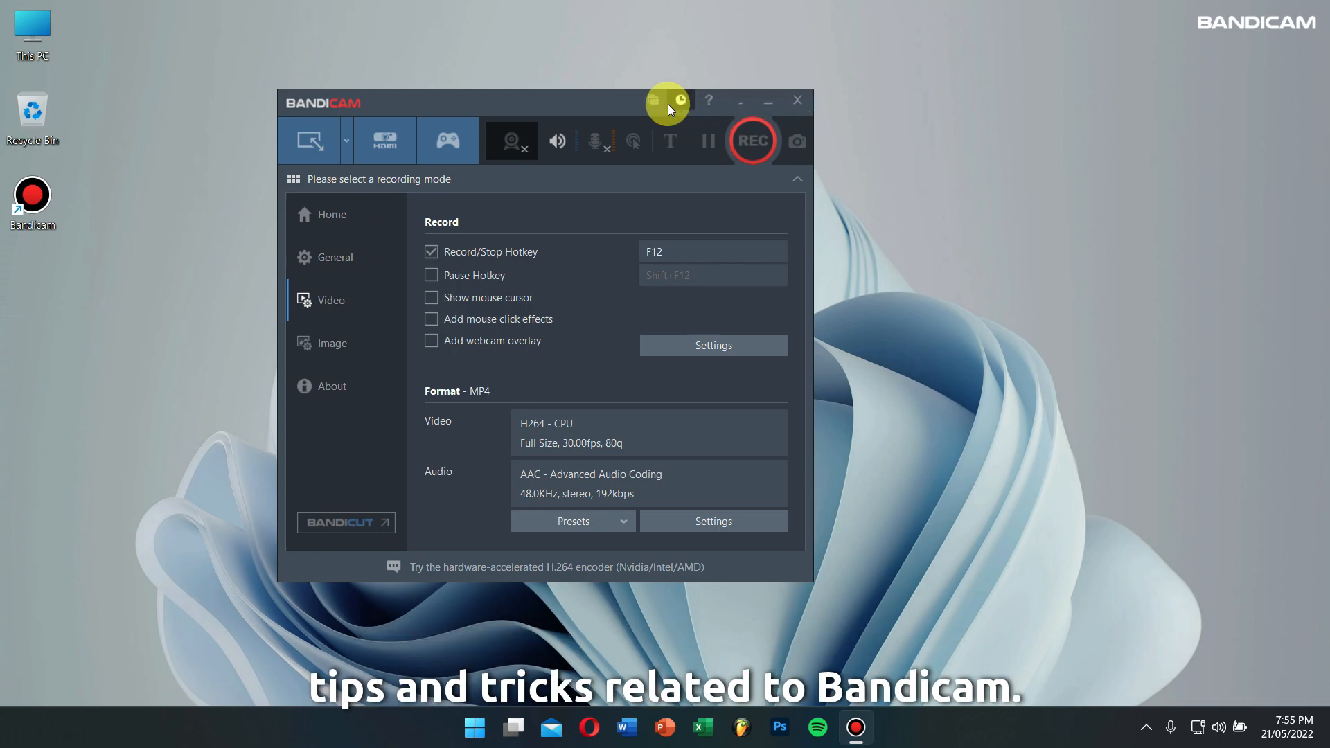
# Step: Switch Bandicam from Video options to the Home page of recording modes
pyautogui.click(332, 214)
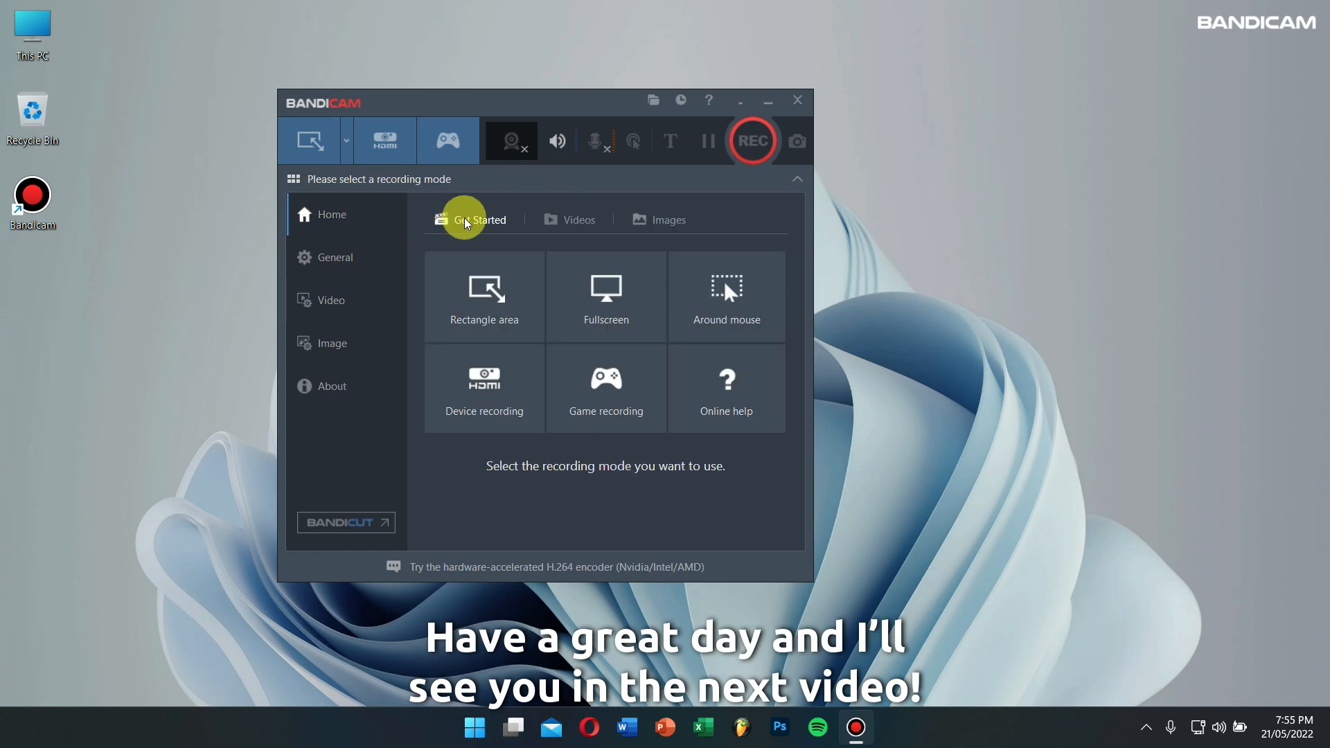
pyautogui.moveTo(797, 99)
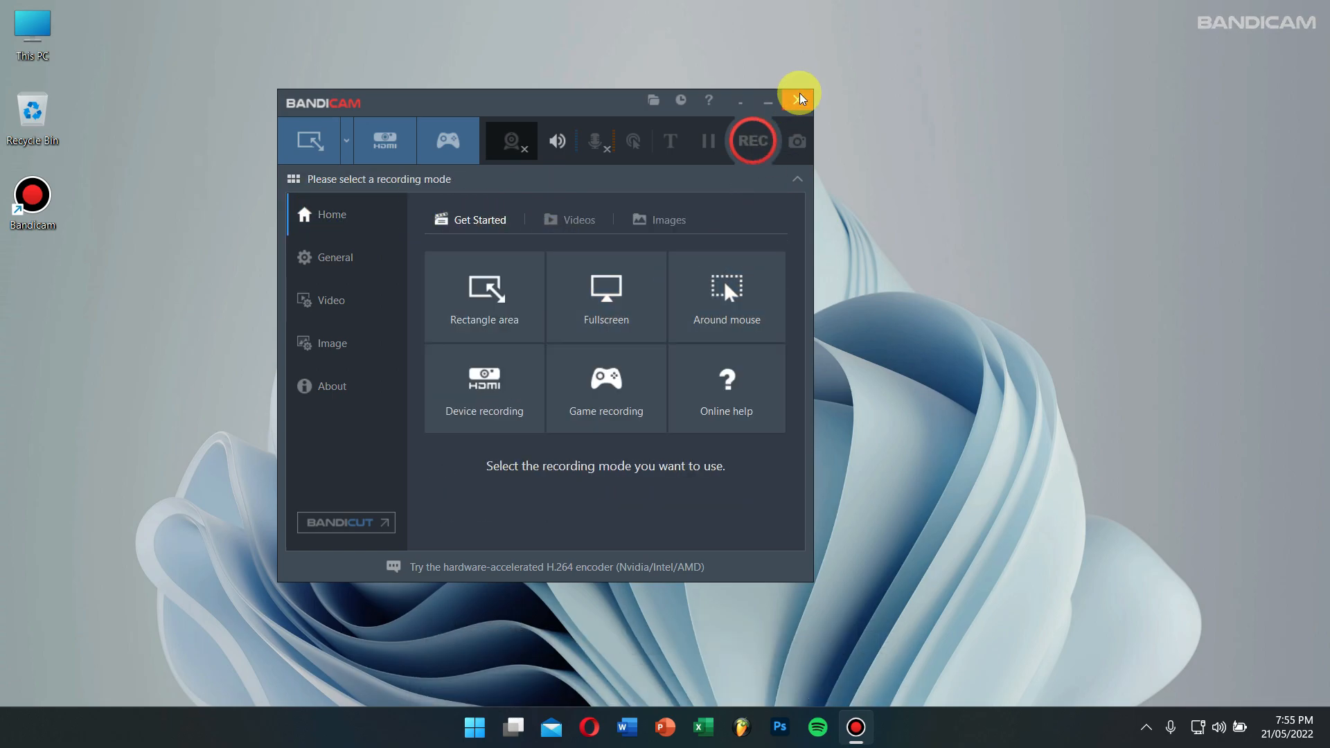